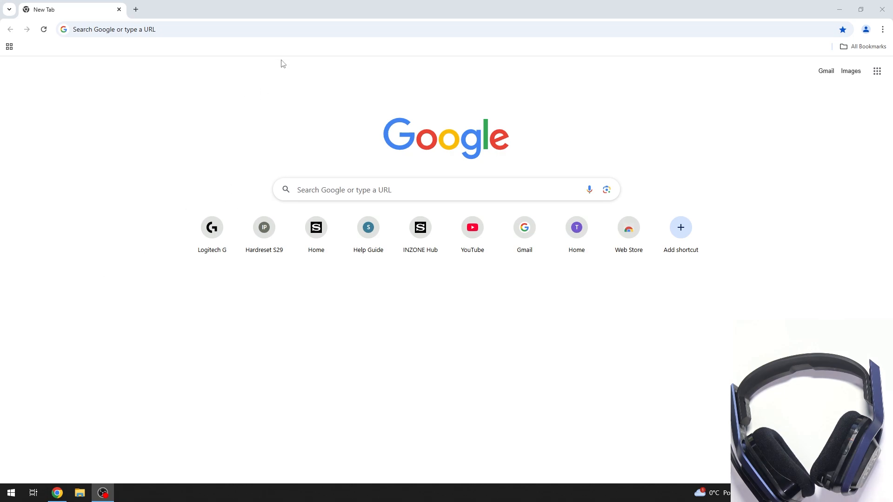
pyautogui.write('2')
pyautogui.click(444, 30)
pyautogui.write('www.ast')
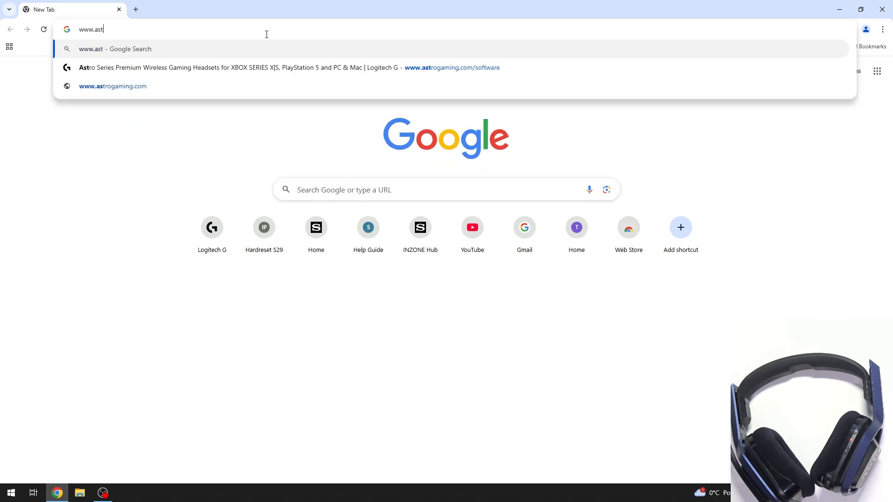
pyautogui.write('rogaming')
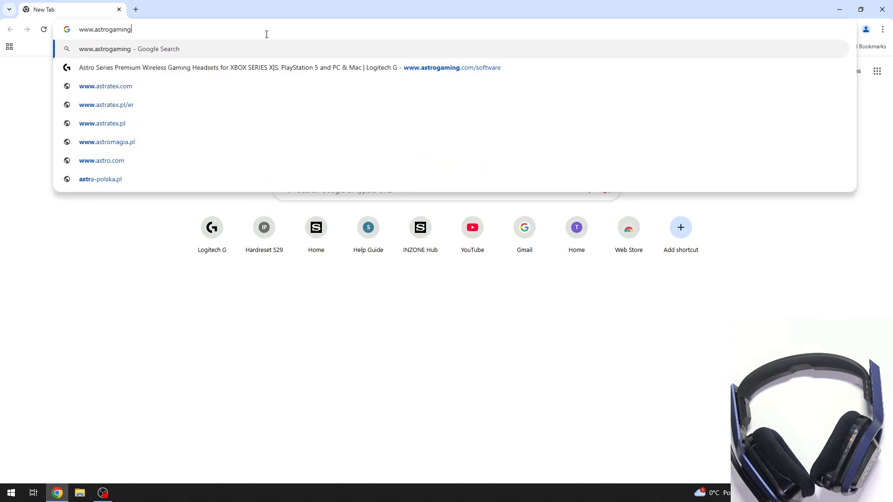
pyautogui.write('.com/firm')
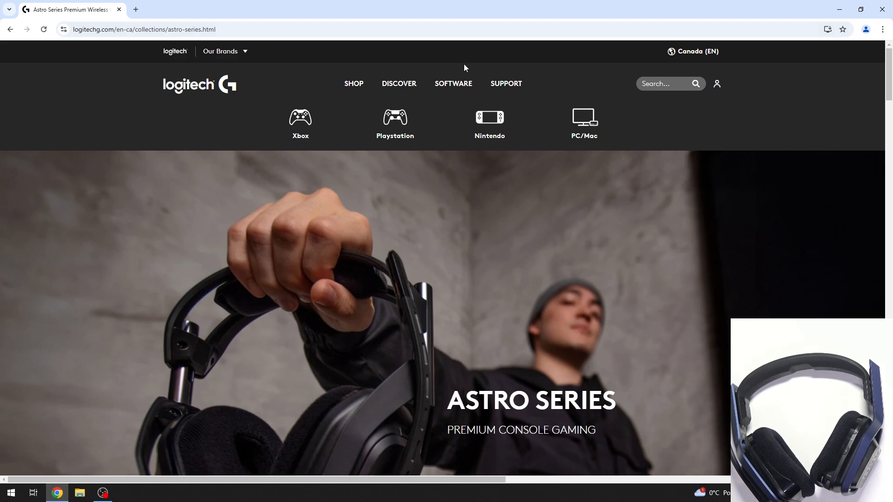
# Step: Open the Astro Series page from the Logitech G Software menu
pyautogui.click(453, 83)
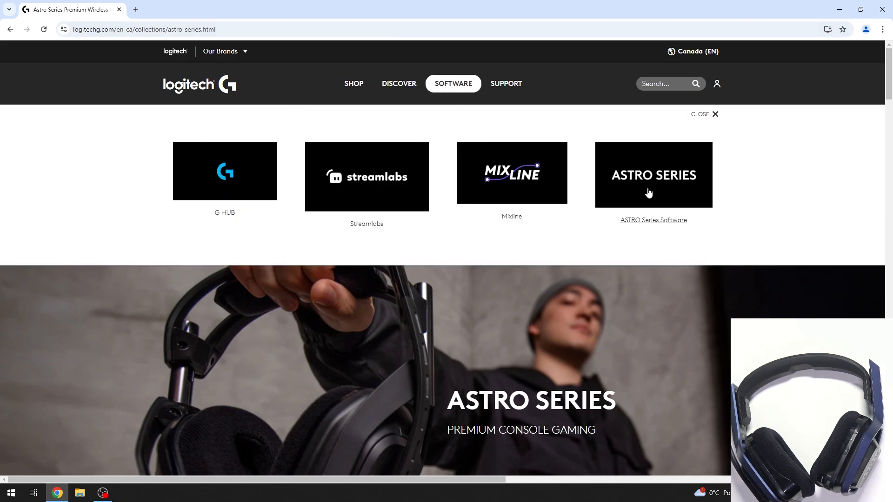
pyautogui.click(653, 220)
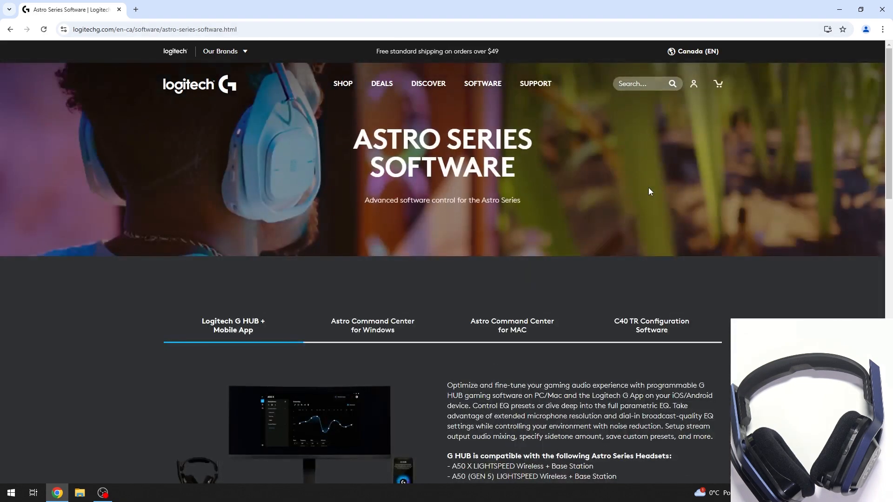
pyautogui.moveTo(511, 325)
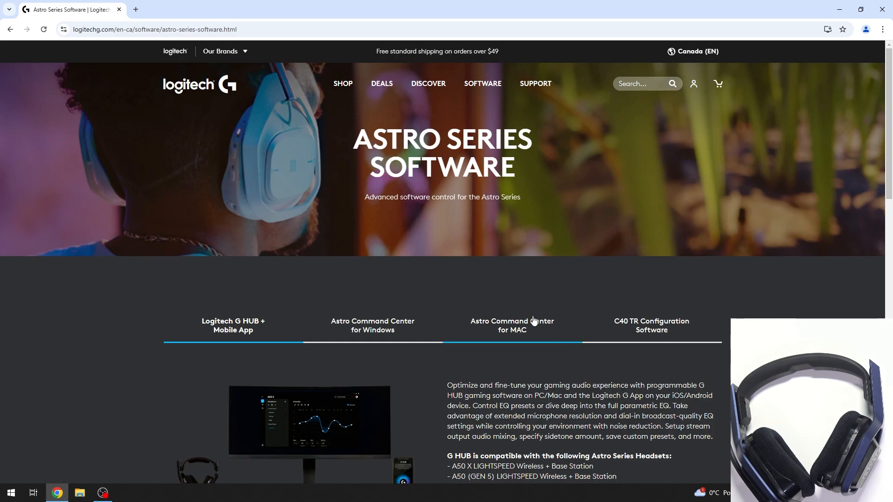
# Step: Follow 'Download ACC for Microsoft Store' under Astro Command Center for Windows
pyautogui.click(372, 325)
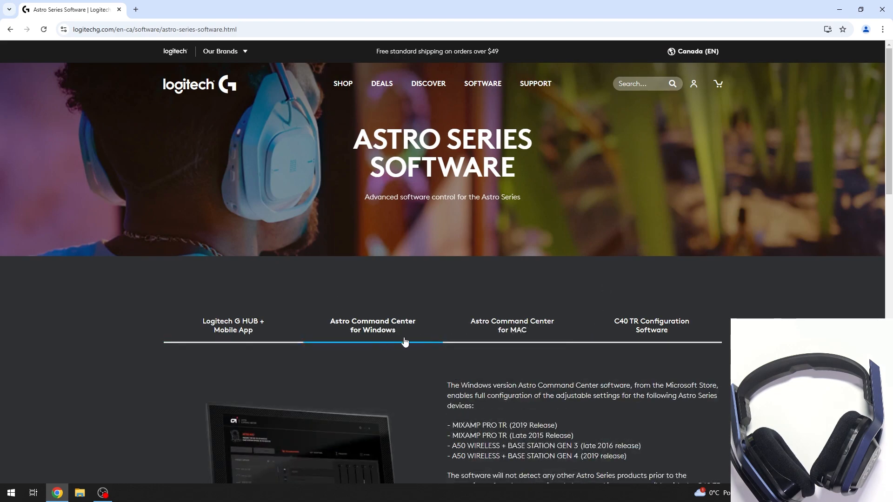
pyautogui.scroll(-3)
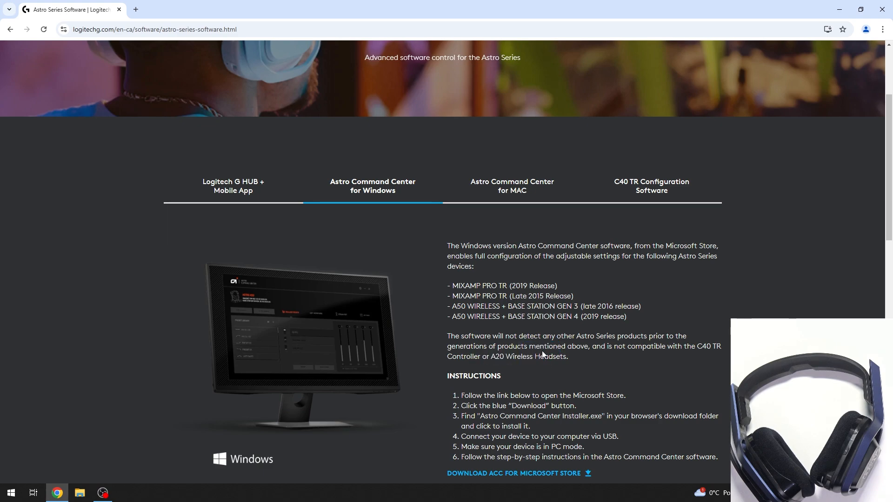
pyautogui.scroll(-3)
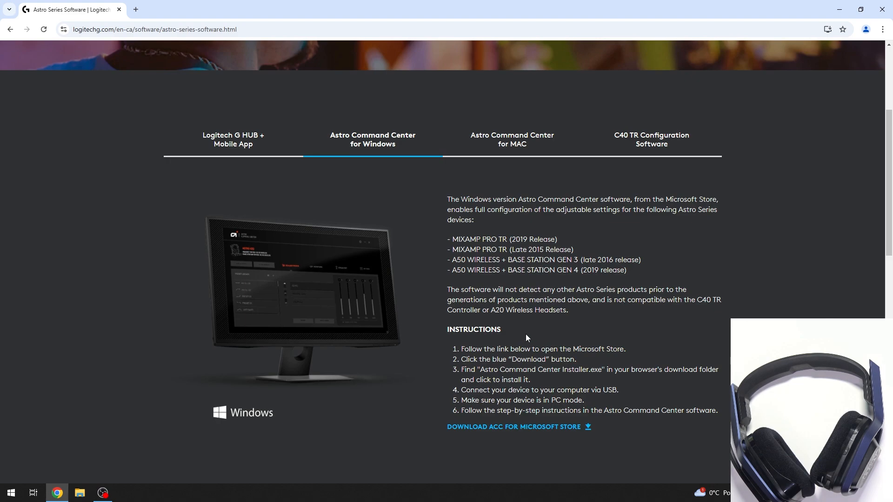
pyautogui.moveTo(508, 326)
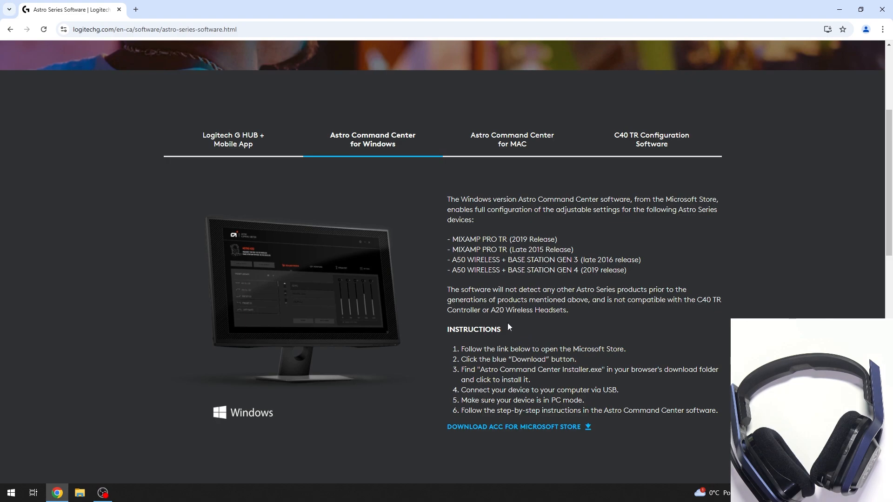
pyautogui.moveTo(469, 441)
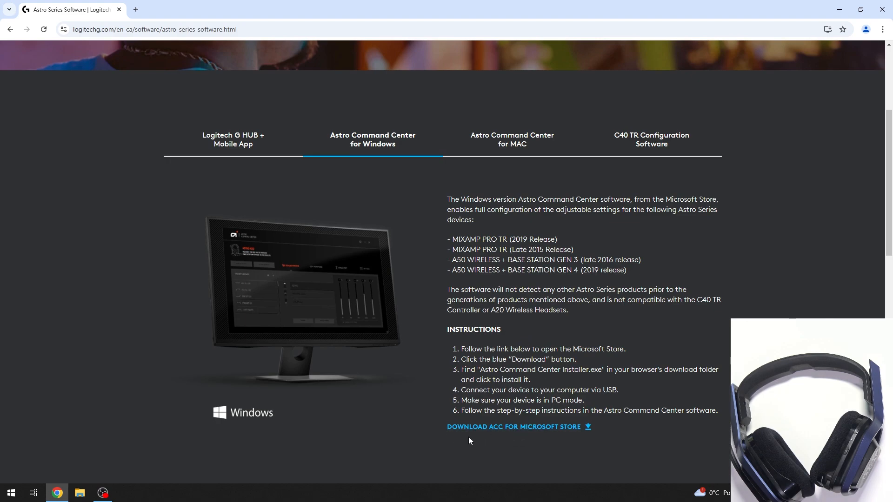
pyautogui.moveTo(501, 427)
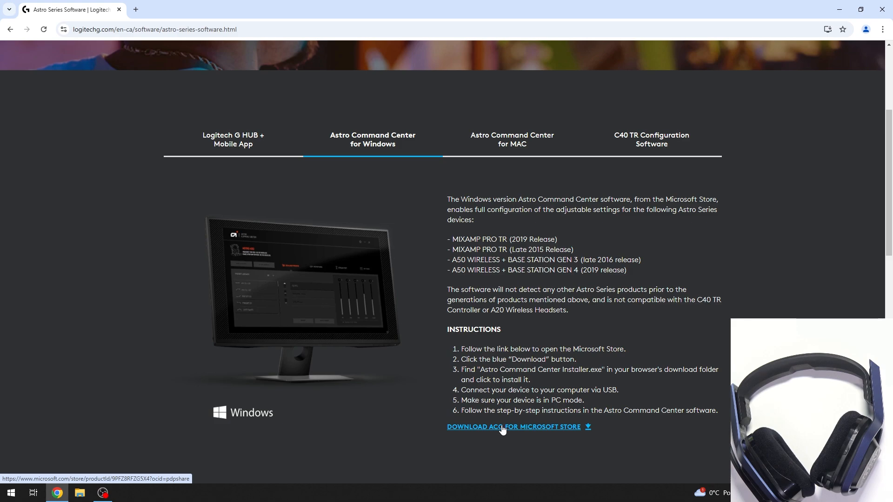
pyautogui.click(512, 427)
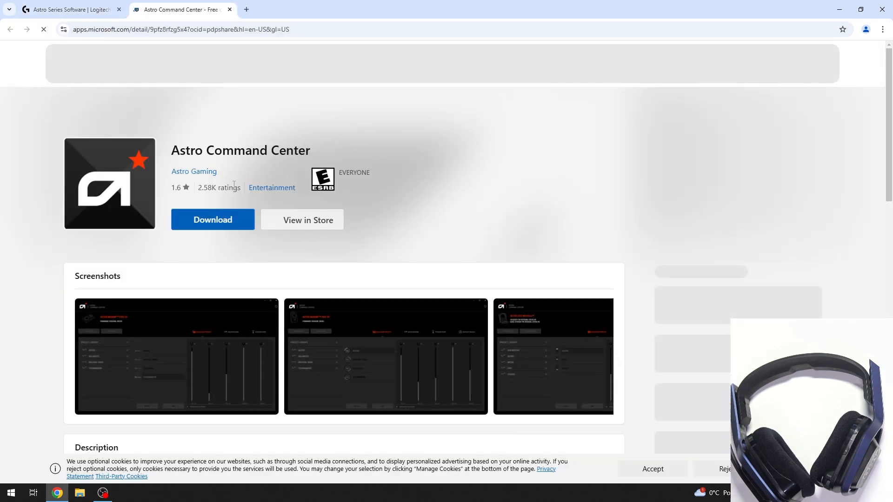
# Step: Download the Astro Command Center installer from Microsoft Store and minimize Chrome
pyautogui.click(212, 220)
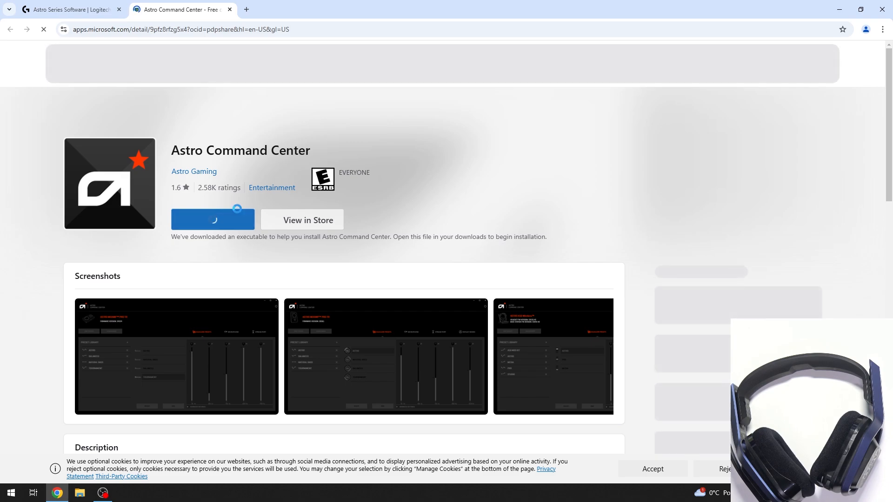
pyautogui.click(69, 10)
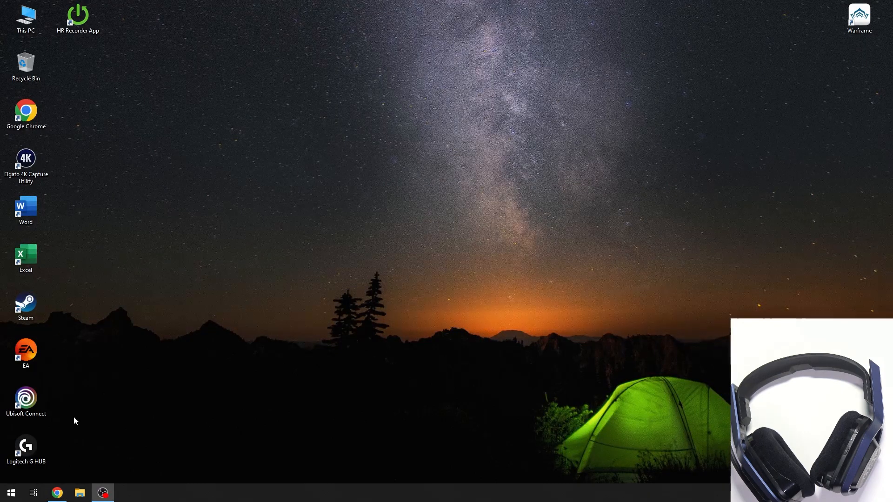
# Step: Launch Astro Command Center to view the A20 Wireless headset panel
pyautogui.click(10, 492)
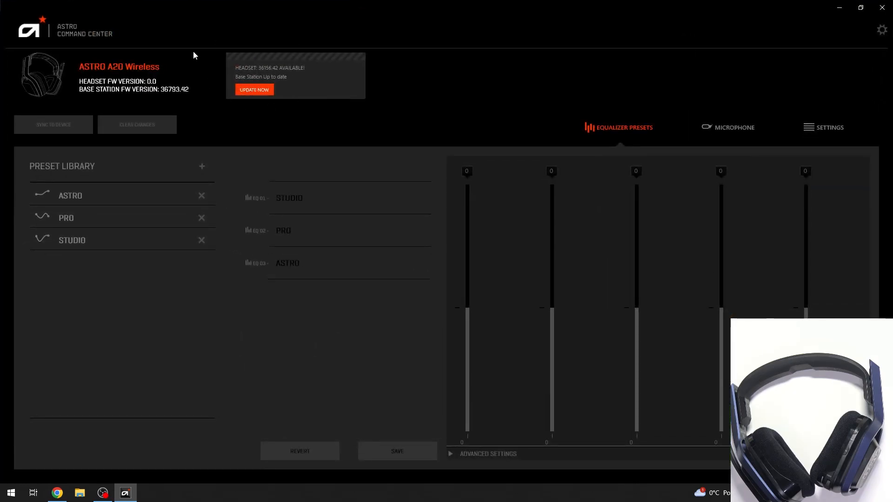
pyautogui.moveTo(254, 90)
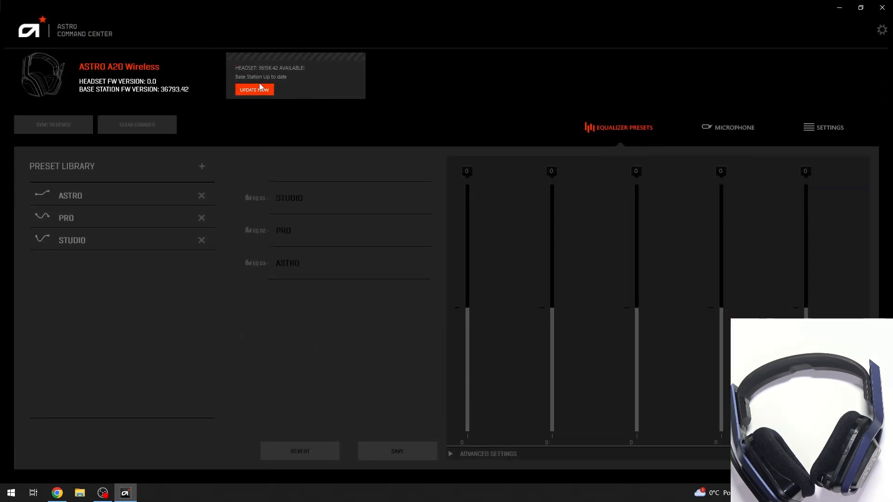
pyautogui.moveTo(730, 134)
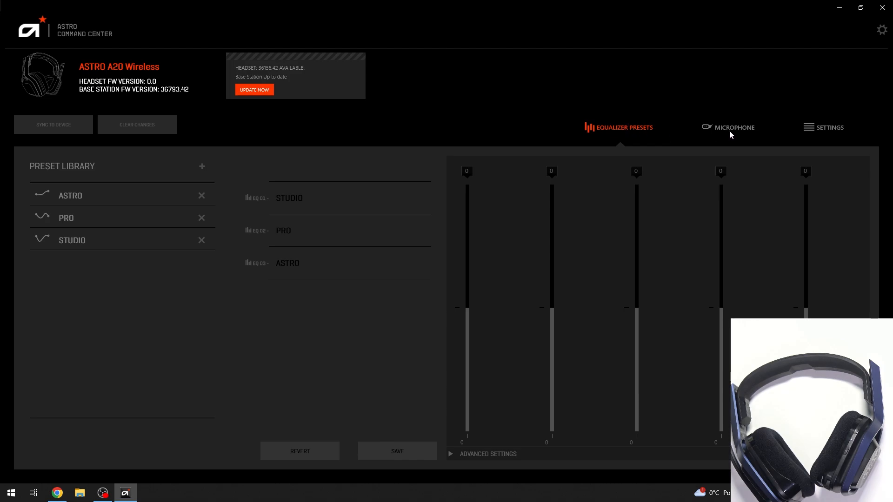
pyautogui.moveTo(252, 97)
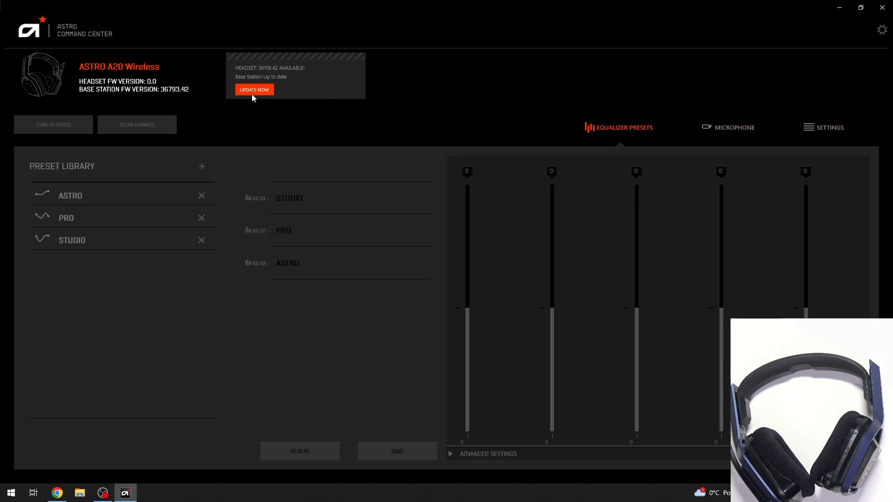